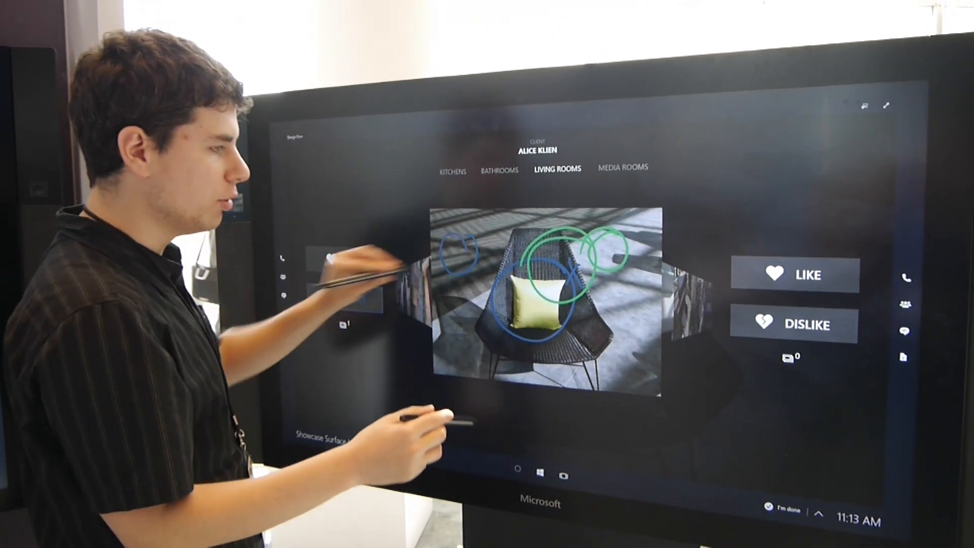
- Record one Like vote for the annotated living room chair image
{"action": "left_click", "coordinate": [794, 275]}
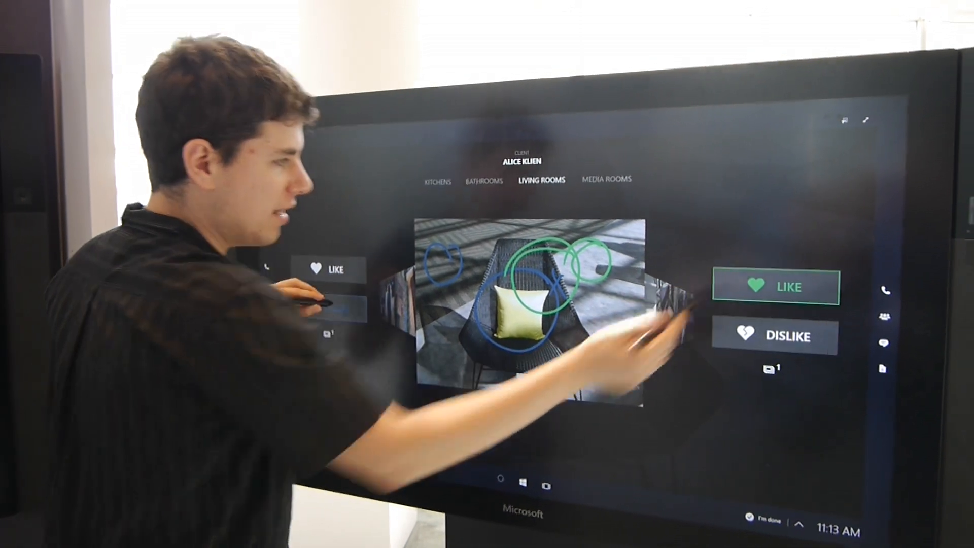